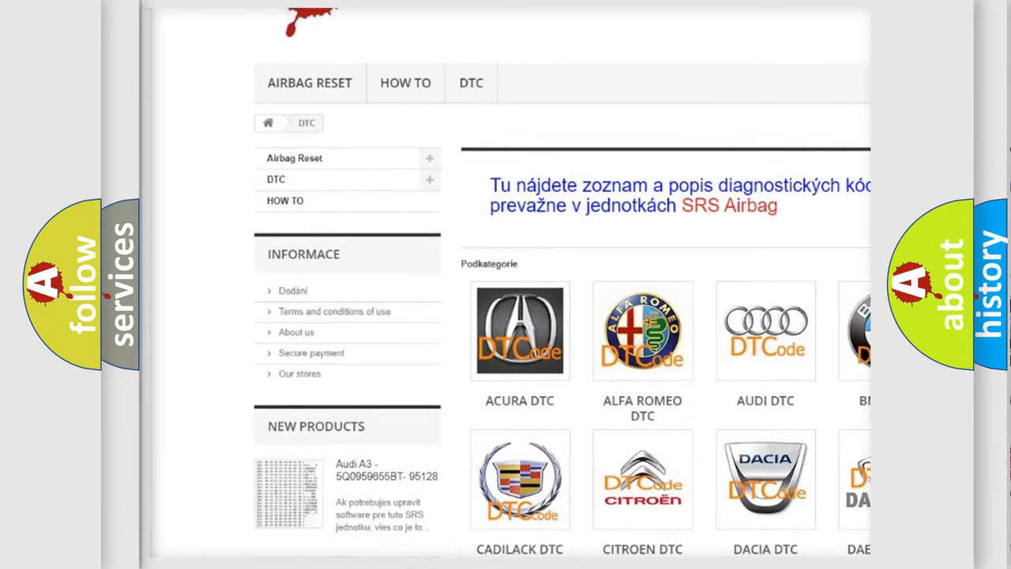
# Step: Open the BMW DTC subcategory from the Podkategorie grid to list its diagnostic code entries
pyautogui.scroll(-3)
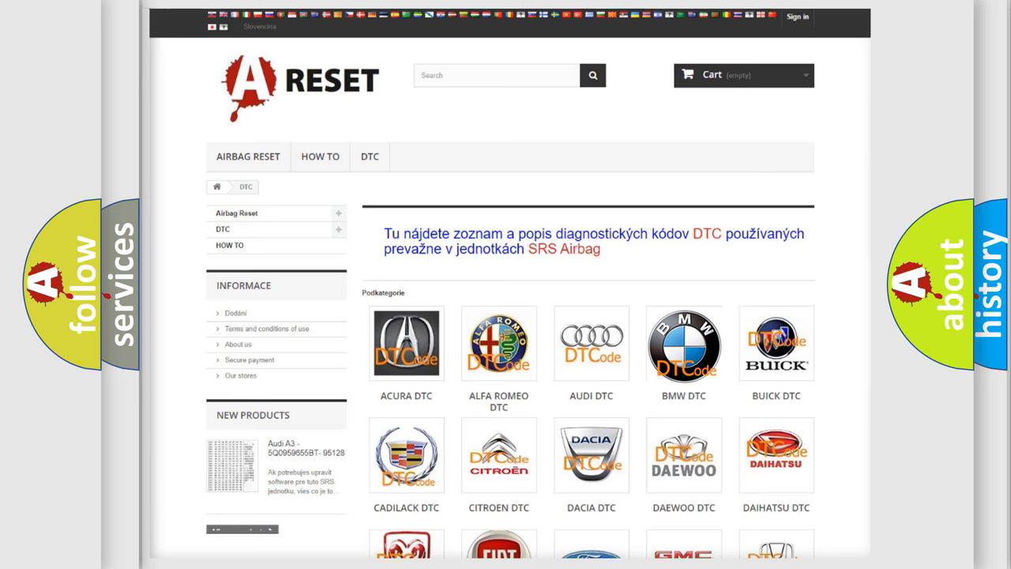
pyautogui.click(682, 344)
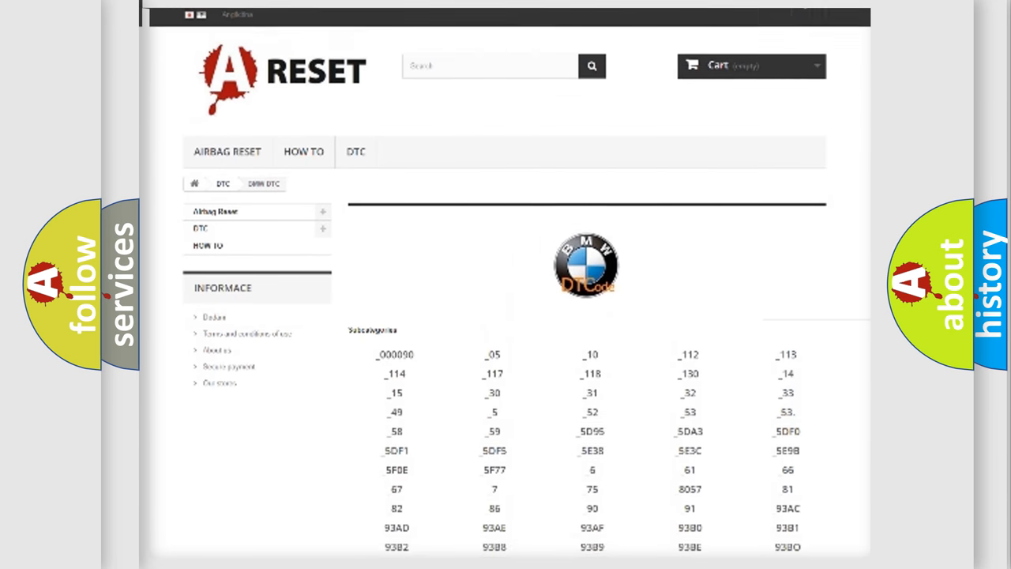